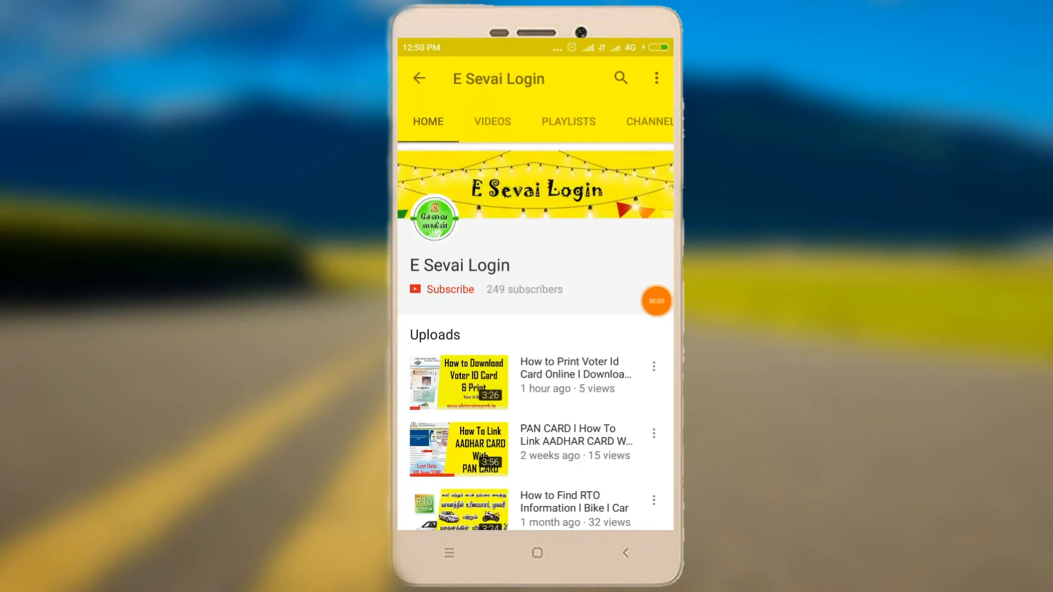
From csc.gov.in, reach the State Wise Resources page listing District Manager Under CSC 2.0
{"action": "left_click", "coordinate": [450, 290]}
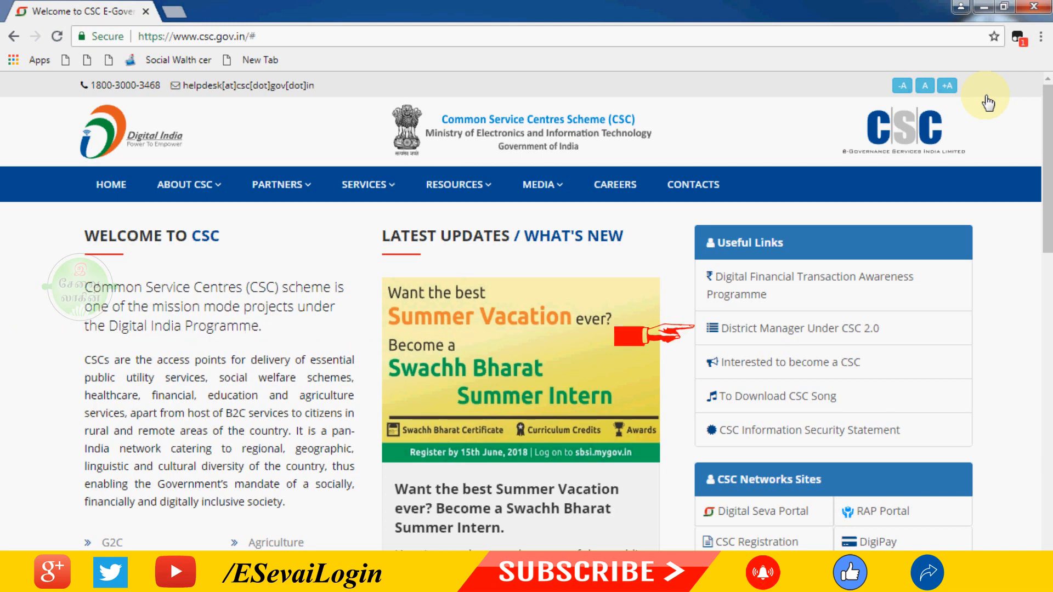
{"action": "mouse_move", "coordinate": [784, 337]}
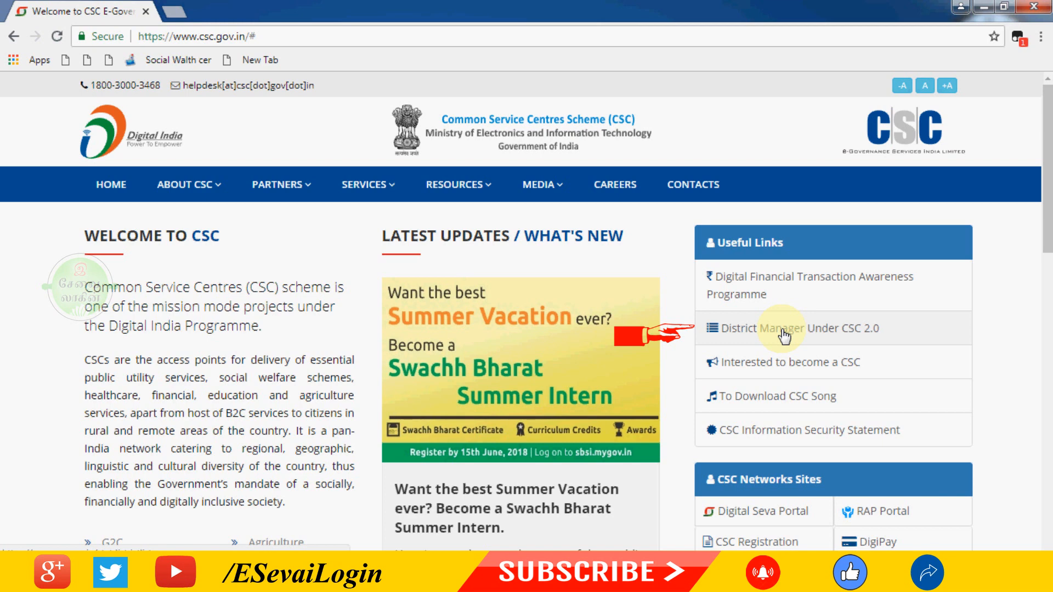
{"action": "left_click", "coordinate": [783, 329]}
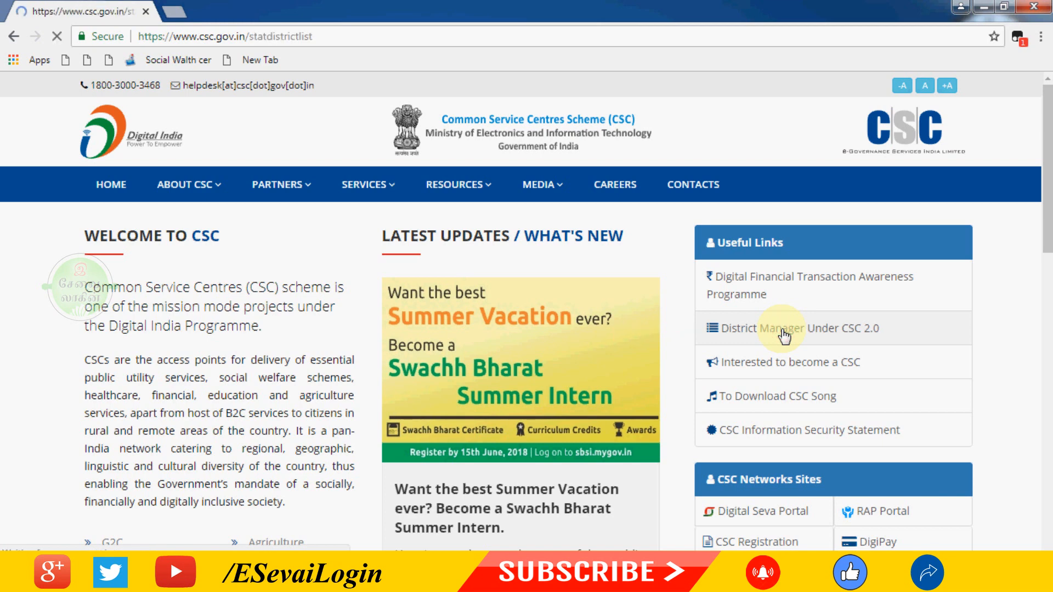
{"action": "left_click", "coordinate": [785, 329]}
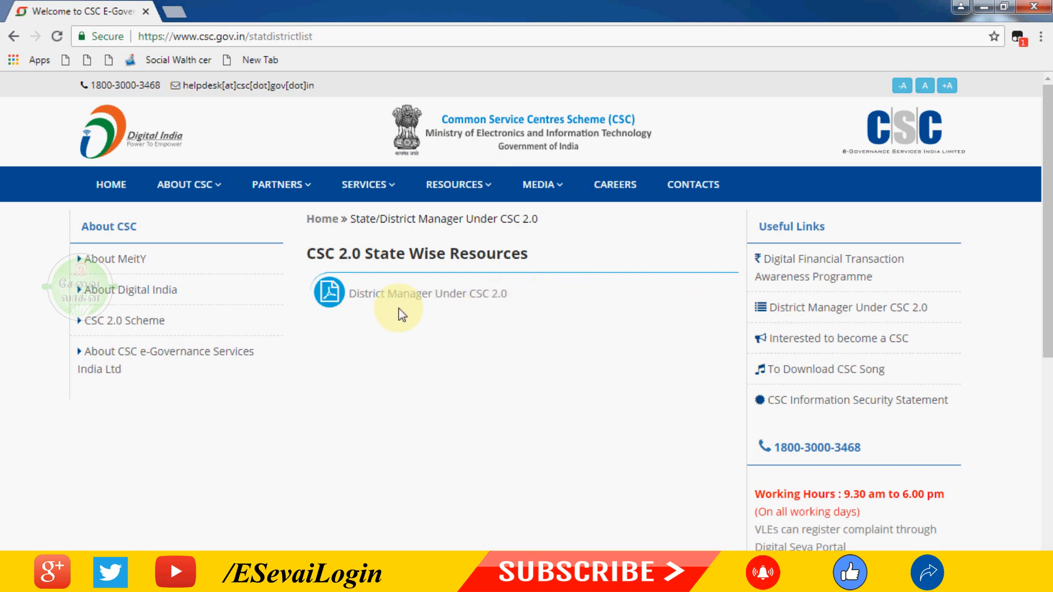
{"action": "left_click", "coordinate": [403, 297]}
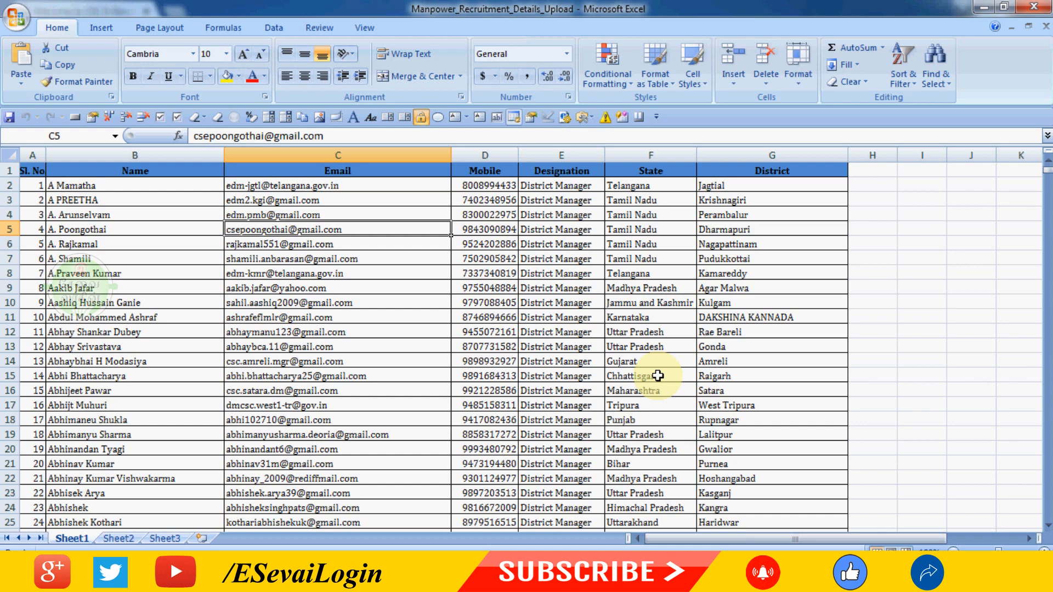
{"action": "mouse_move", "coordinate": [298, 206]}
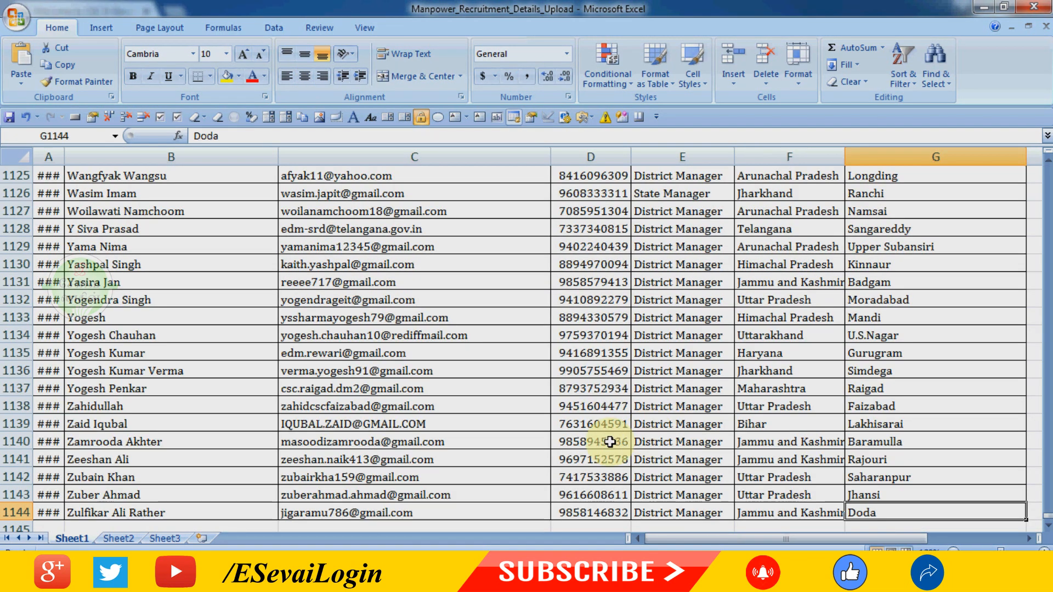
{"action": "mouse_move", "coordinate": [62, 156]}
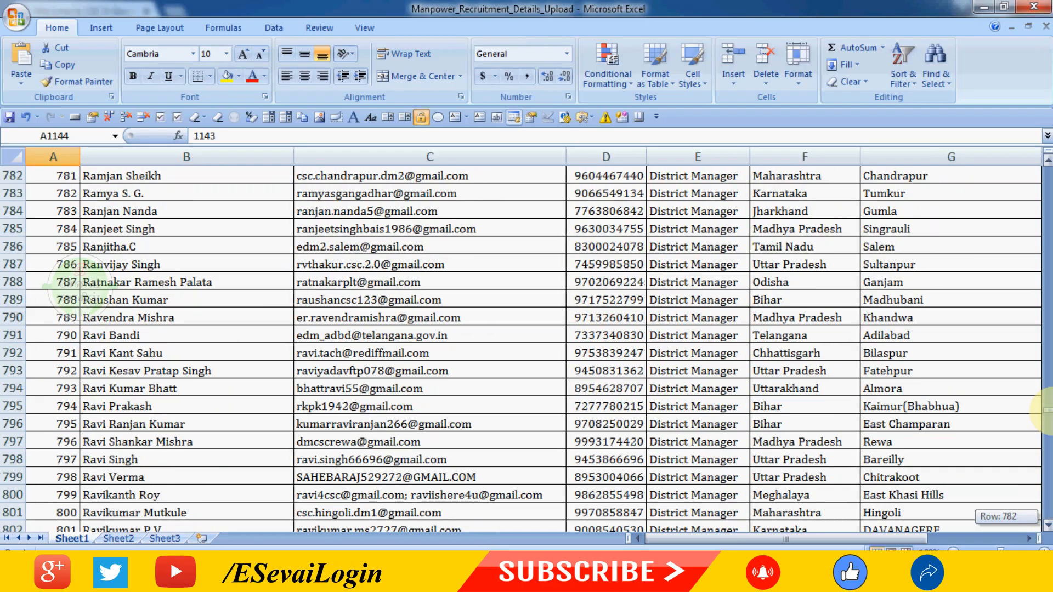
Jump back to header row 1 of the manager list after browsing to the last record
{"action": "key", "text": "ctrl+Home"}
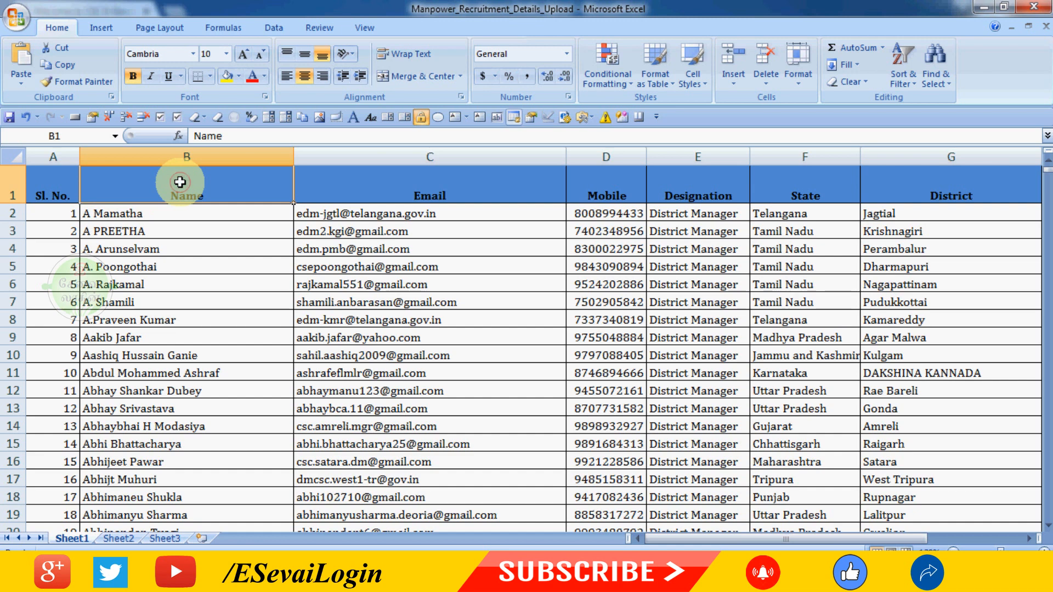
With cell A1 selected, add AutoFilter dropdowns to every header column via Sort & Filter
{"action": "left_click", "coordinate": [52, 184]}
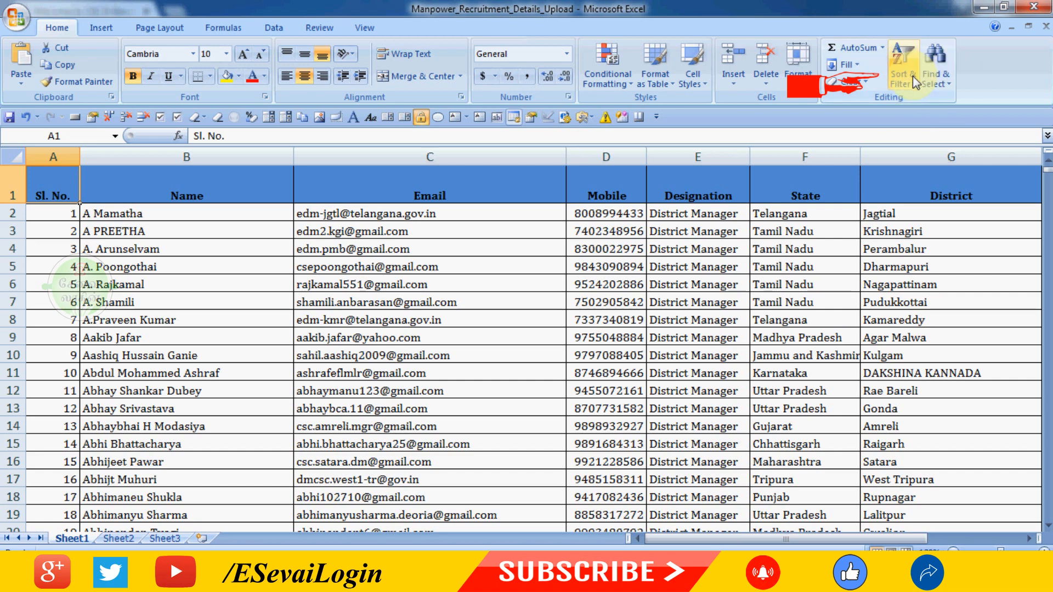
{"action": "mouse_move", "coordinate": [915, 82]}
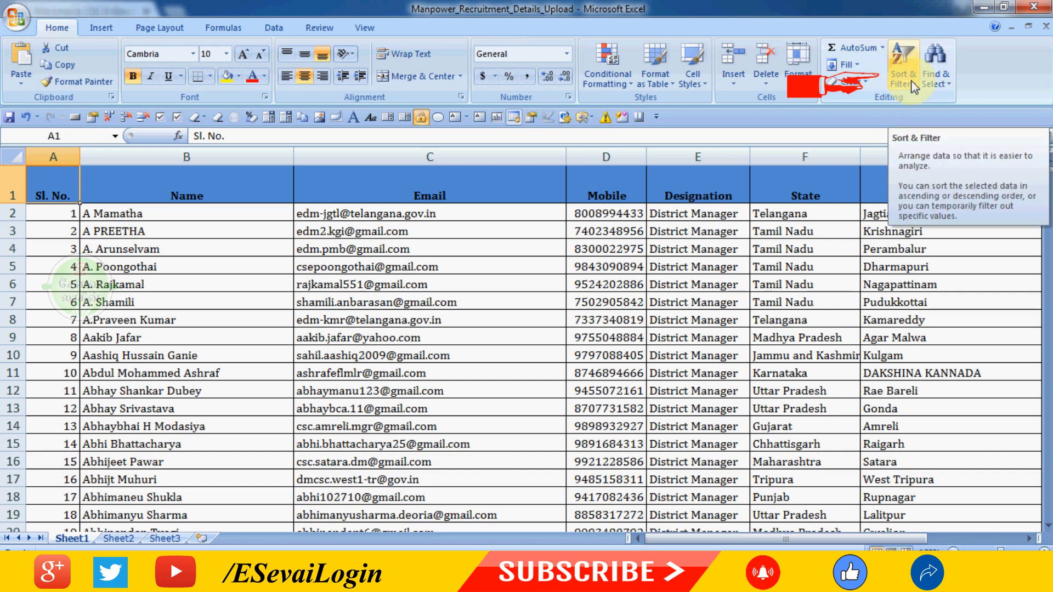
{"action": "left_click", "coordinate": [902, 61]}
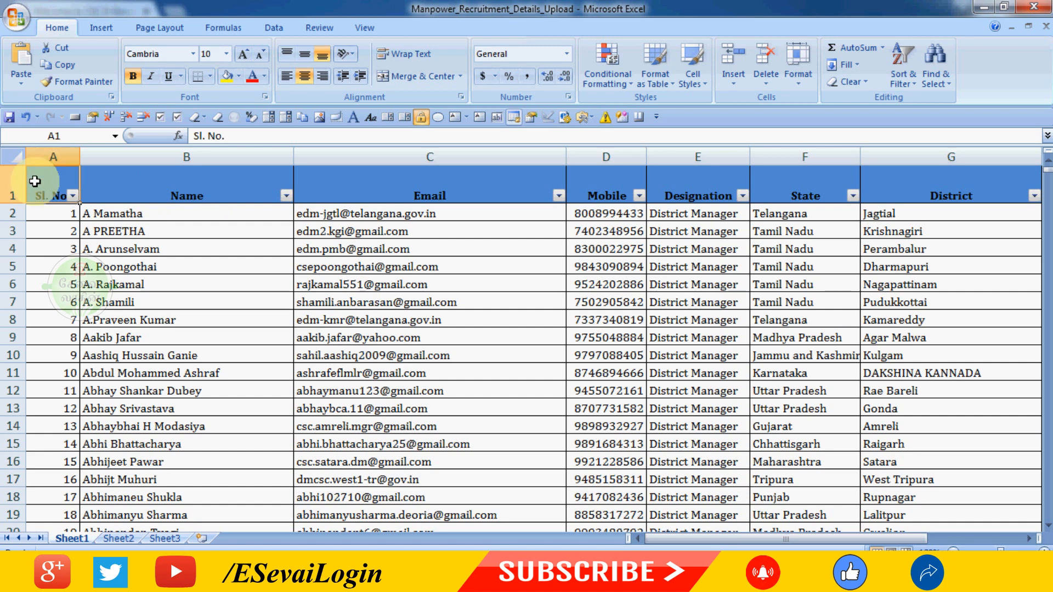
{"action": "mouse_move", "coordinate": [210, 202]}
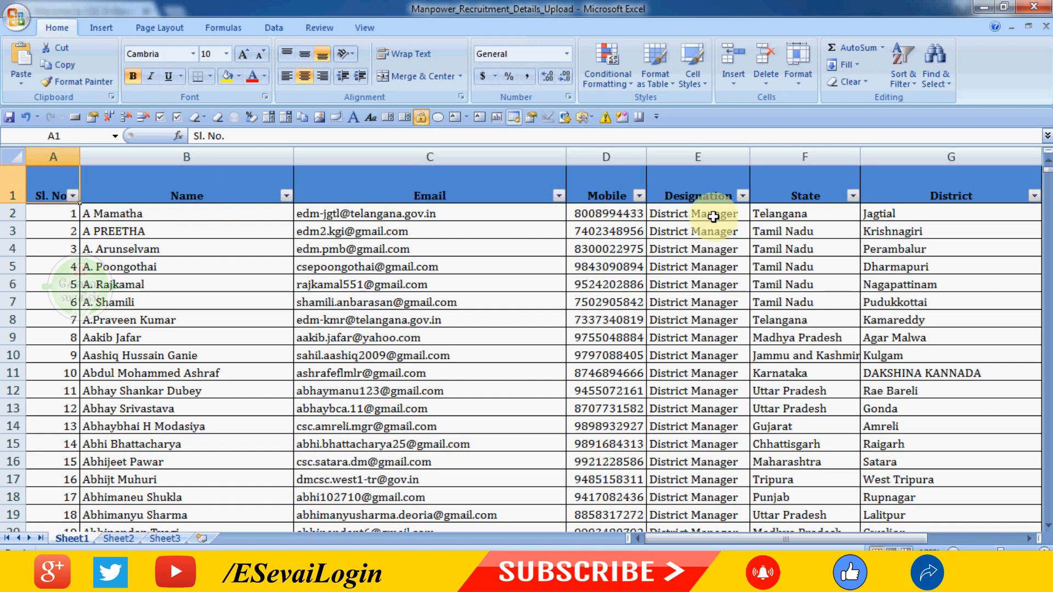
{"action": "mouse_move", "coordinate": [851, 204]}
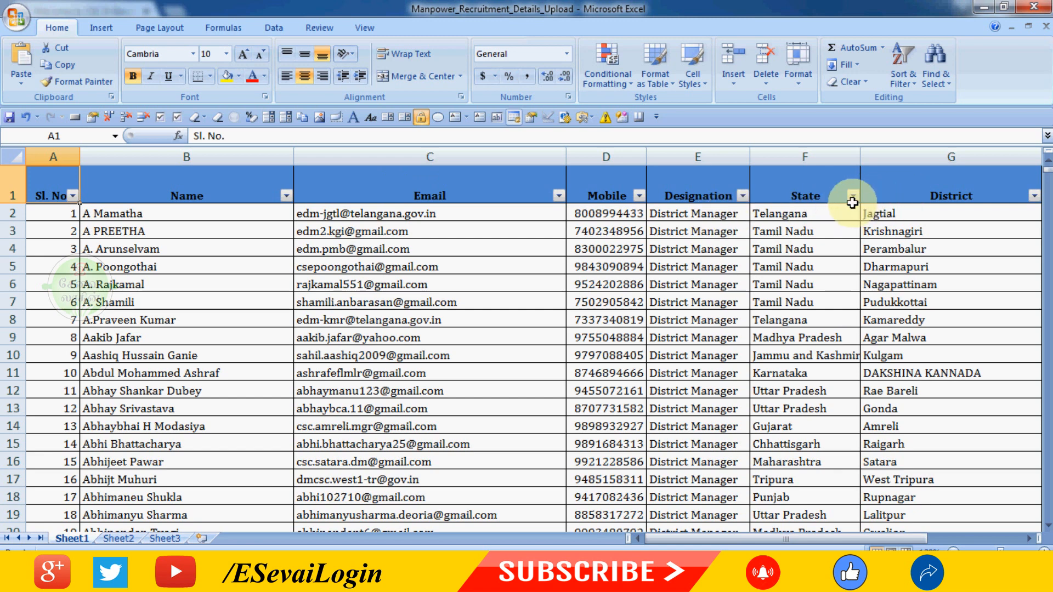
Filter the State column to Tamil Nadu only, clearing Select All first
{"action": "left_click", "coordinate": [850, 195]}
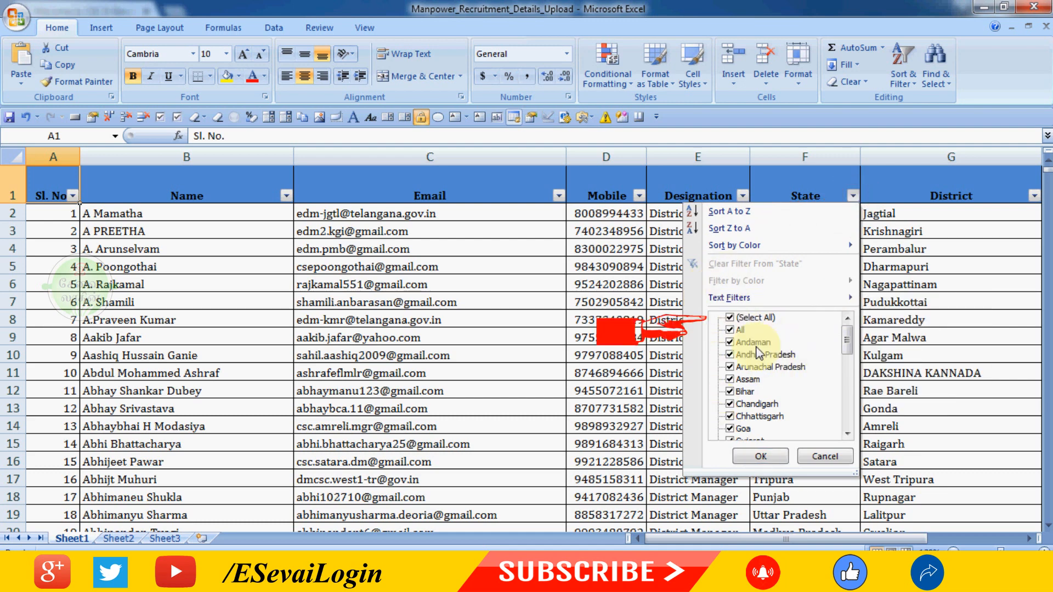
{"action": "left_click", "coordinate": [730, 318]}
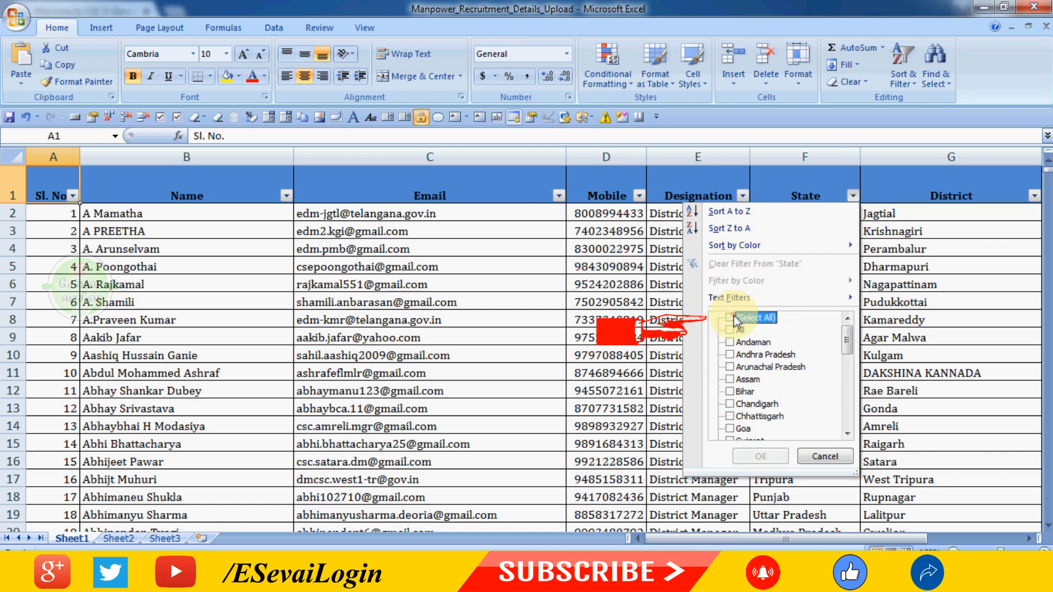
{"action": "left_click", "coordinate": [730, 317]}
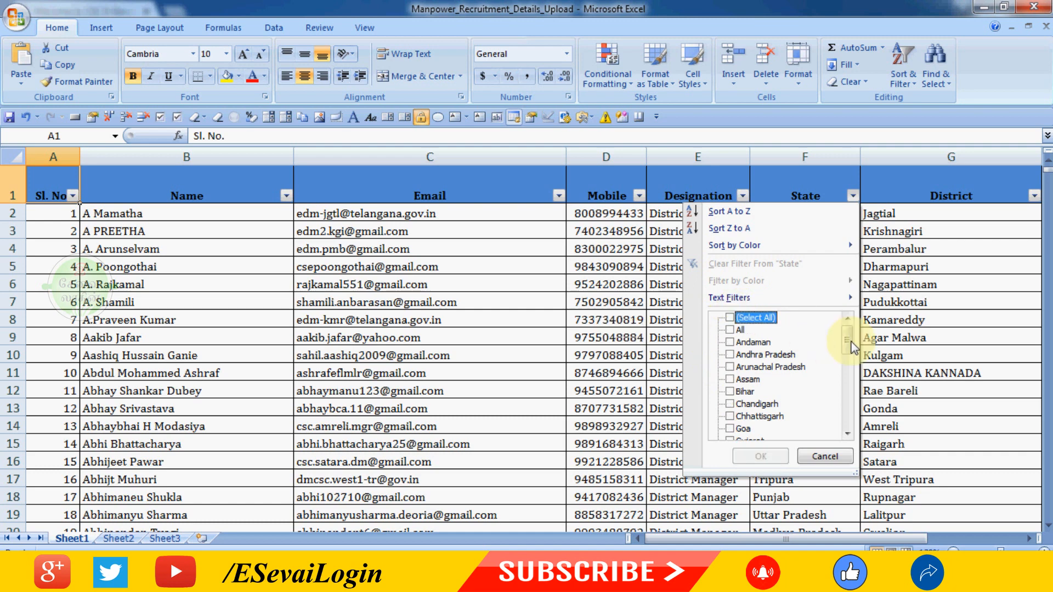
{"action": "scroll", "scroll_direction": "down", "scroll_amount": 3}
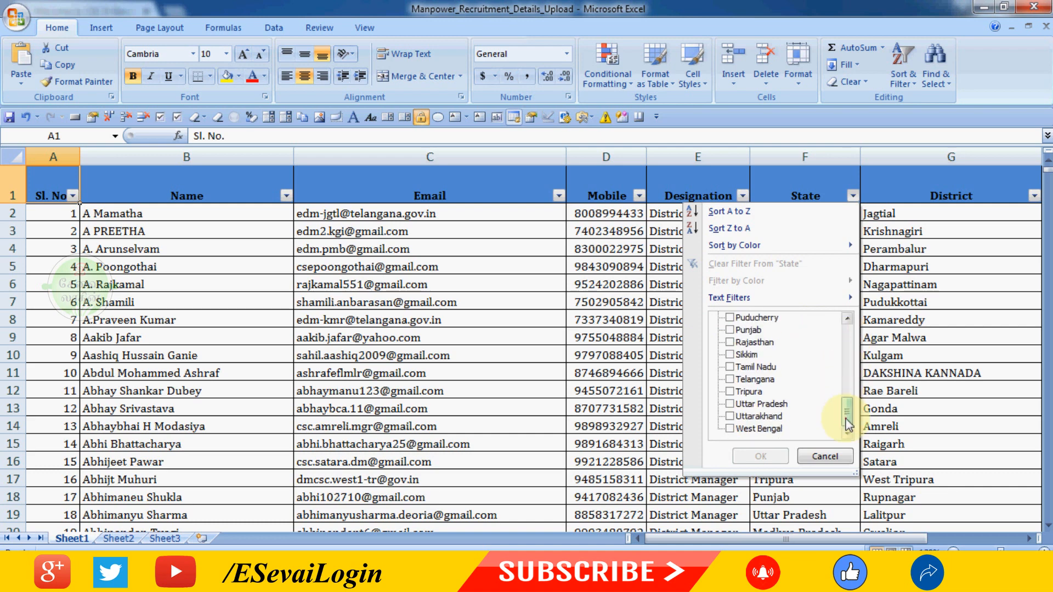
{"action": "left_click", "coordinate": [729, 367]}
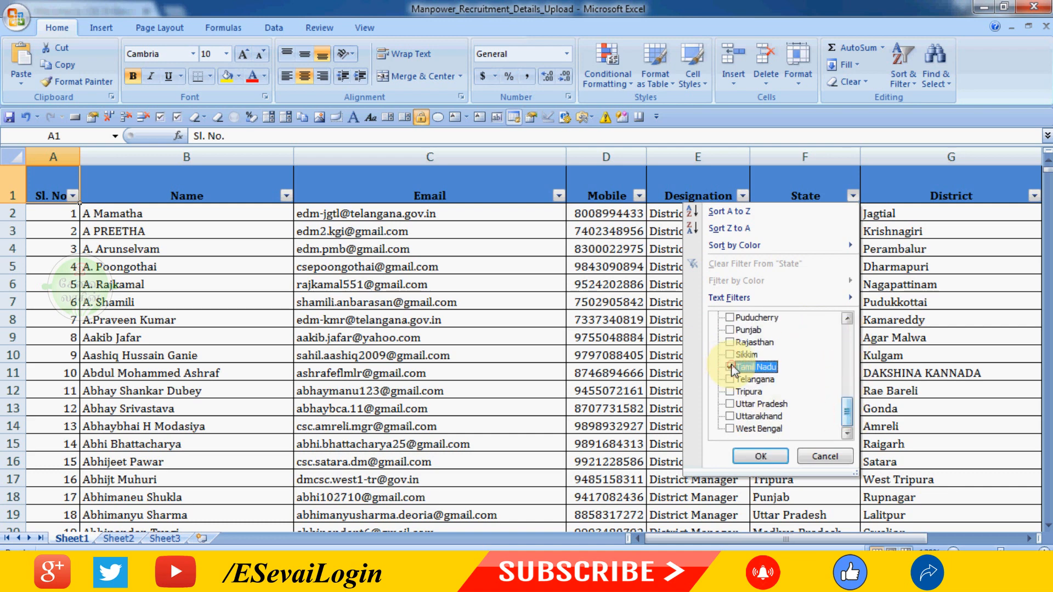
{"action": "left_click", "coordinate": [760, 456]}
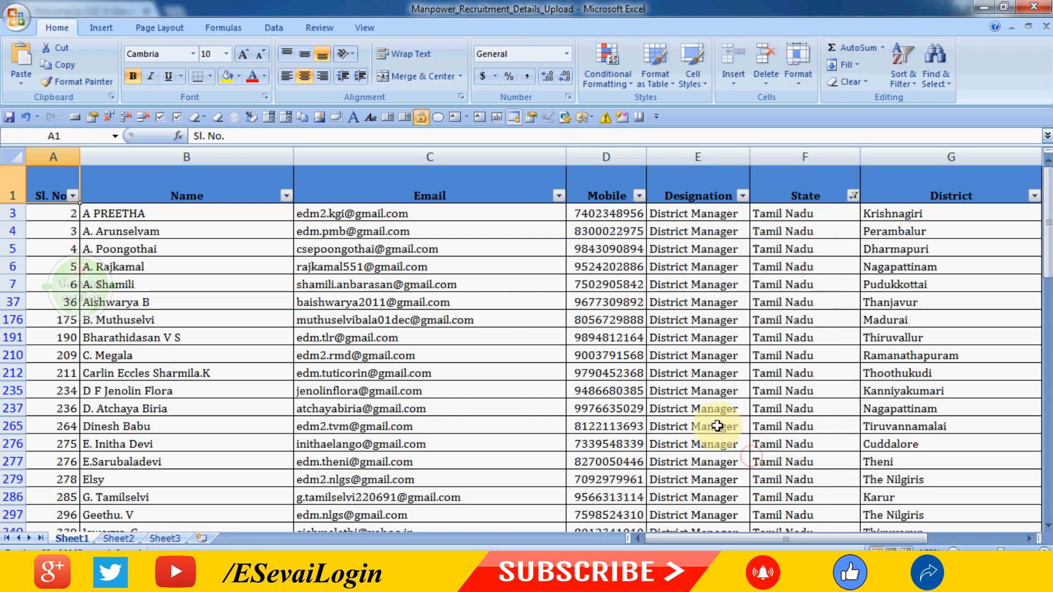
{"action": "mouse_move", "coordinate": [377, 373]}
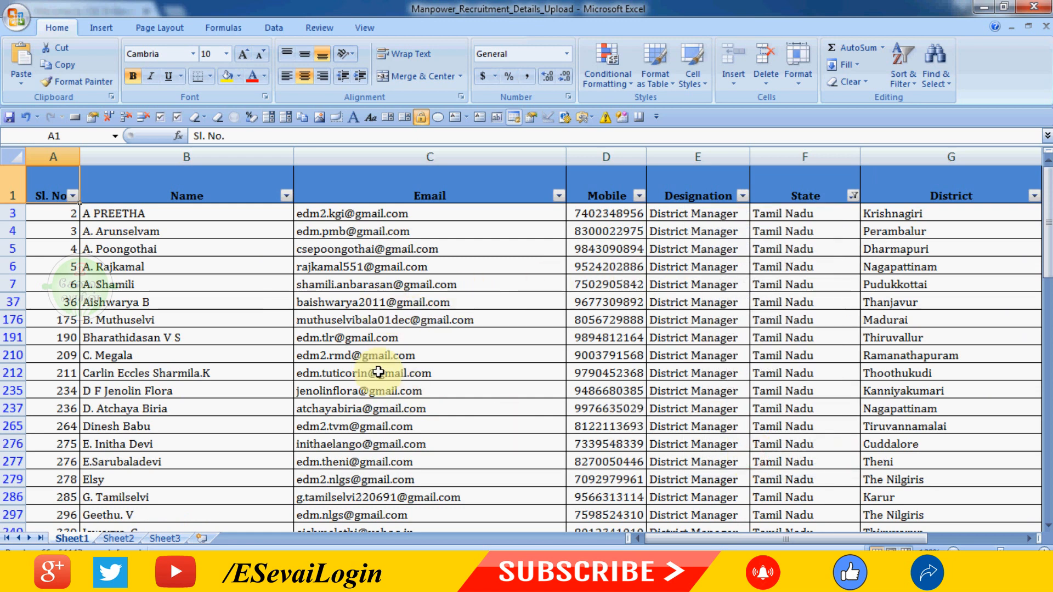
{"action": "mouse_move", "coordinate": [367, 333]}
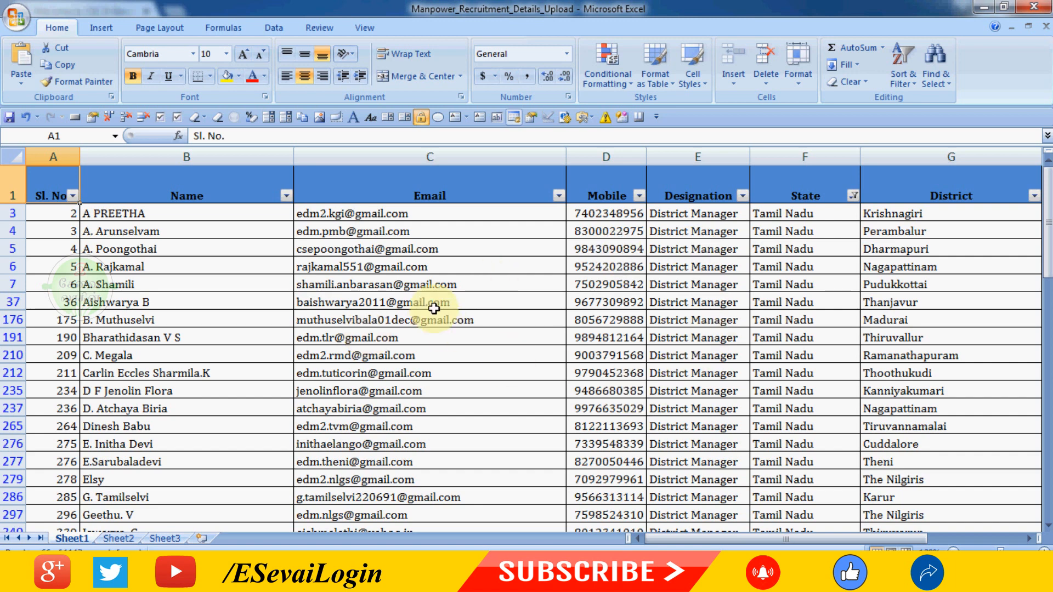
{"action": "mouse_move", "coordinate": [991, 225]}
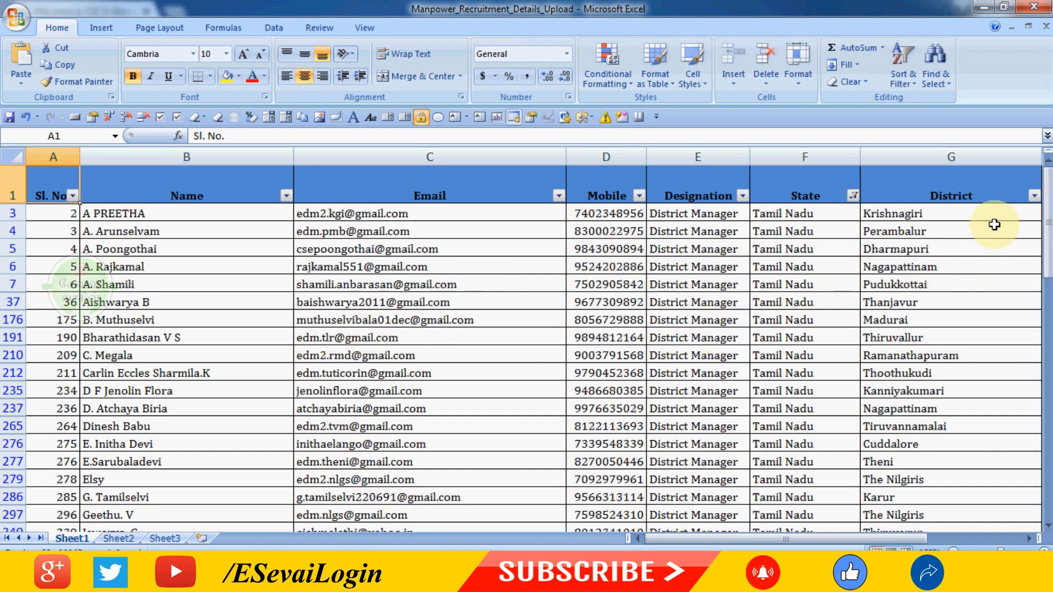
Filter the District column to Chennai only, leaving the four Chennai manager rows
{"action": "left_click", "coordinate": [1030, 195]}
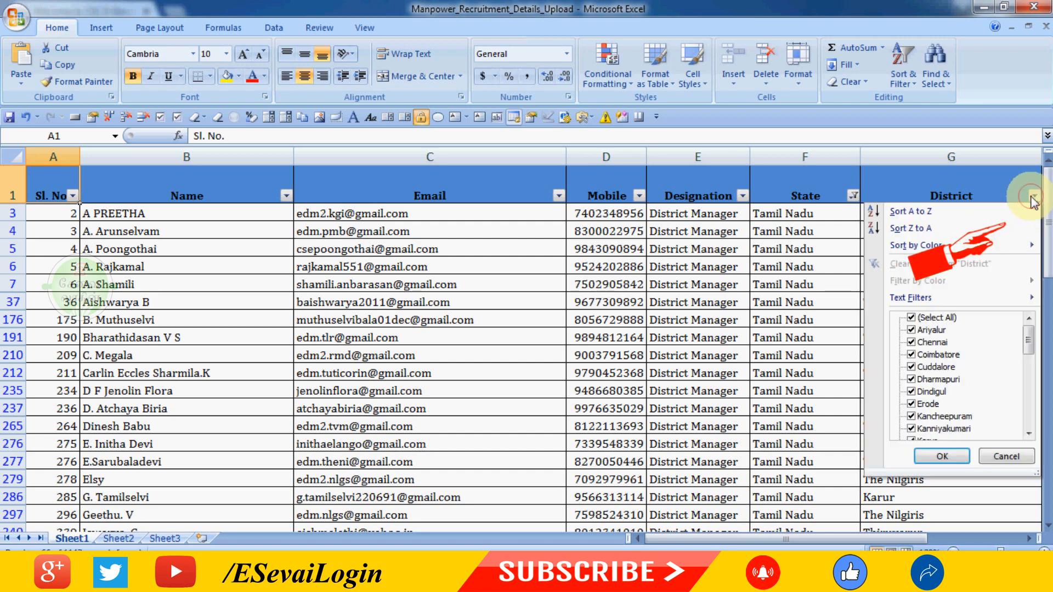
{"action": "left_click", "coordinate": [910, 318]}
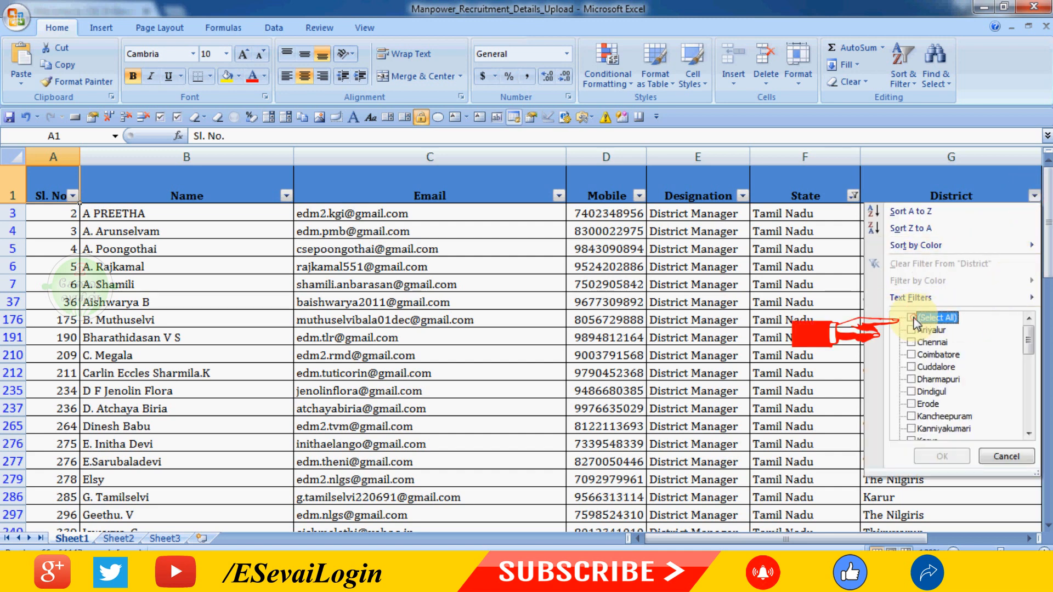
{"action": "scroll", "scroll_direction": "down", "scroll_amount": 3}
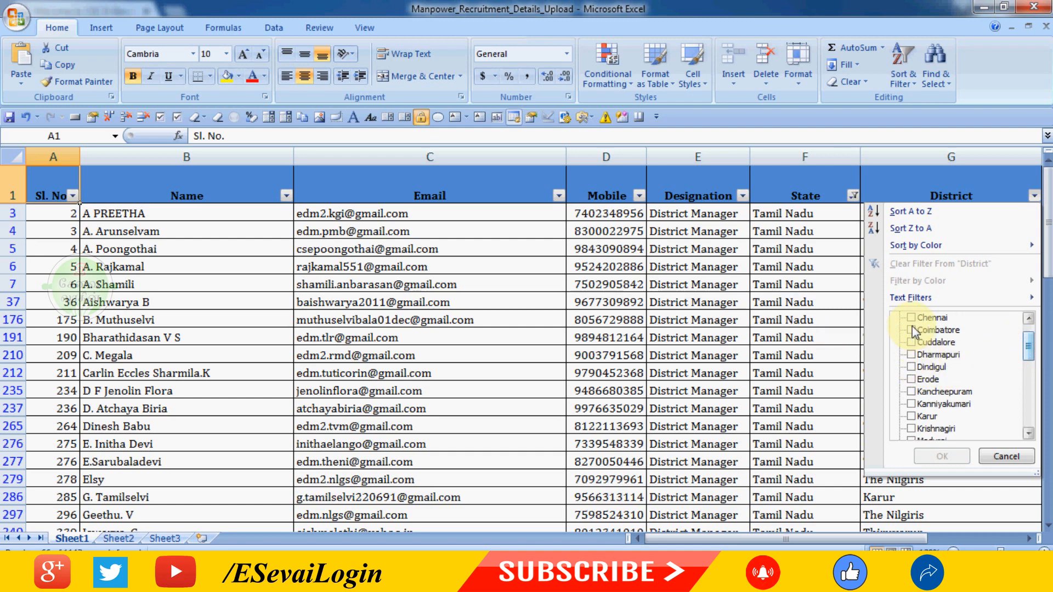
{"action": "left_click", "coordinate": [910, 318]}
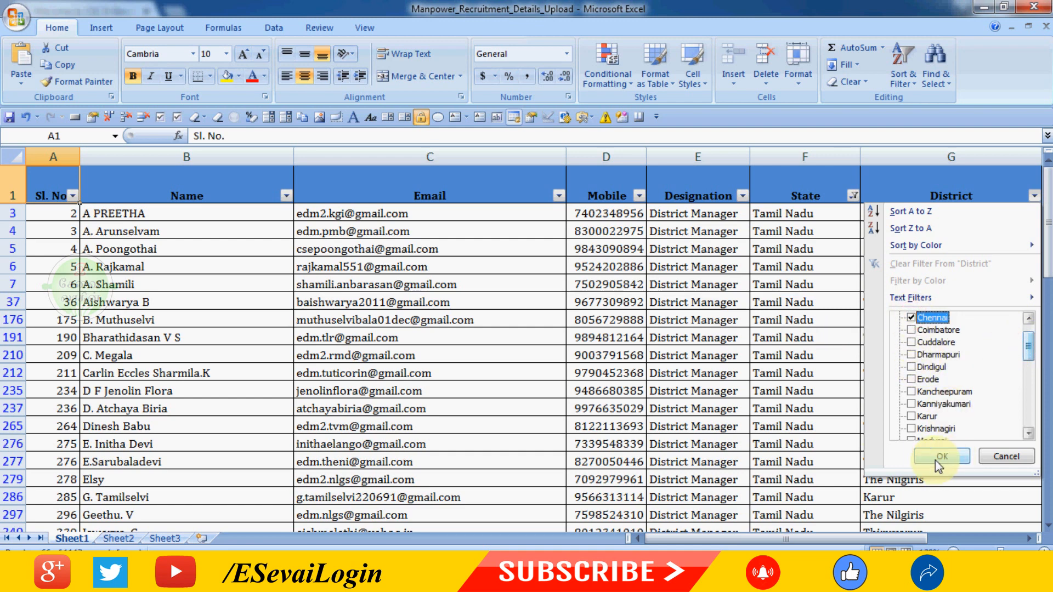
{"action": "left_click", "coordinate": [941, 455]}
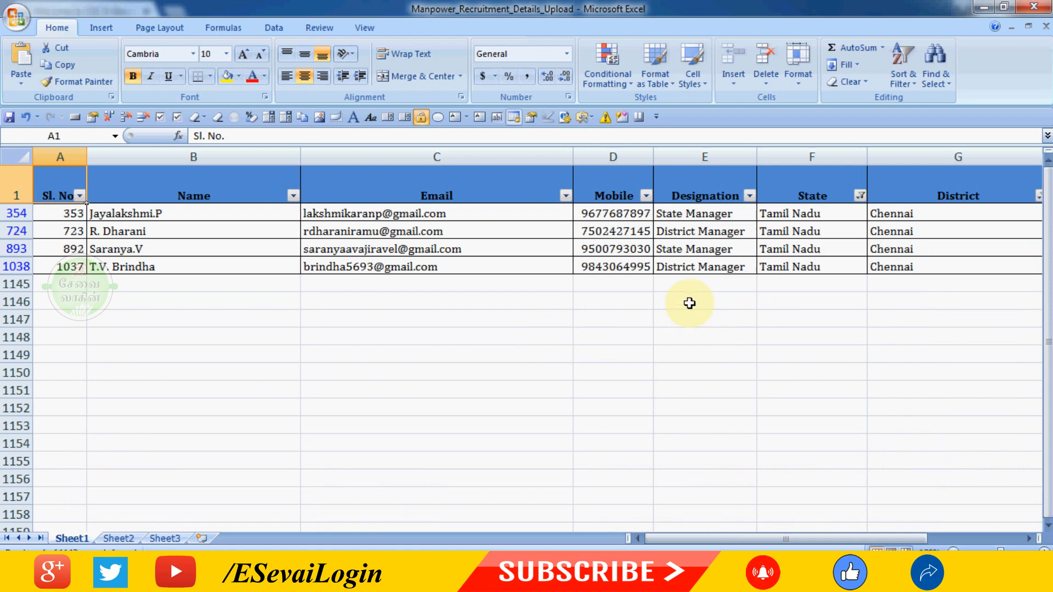
{"action": "mouse_move", "coordinate": [296, 287]}
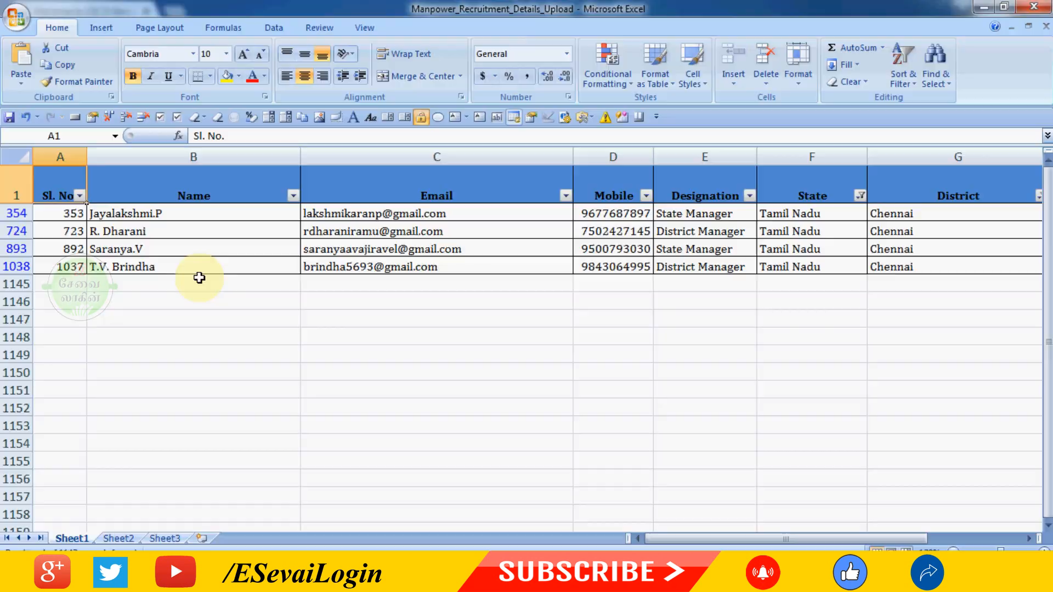
{"action": "left_click", "coordinate": [165, 266]}
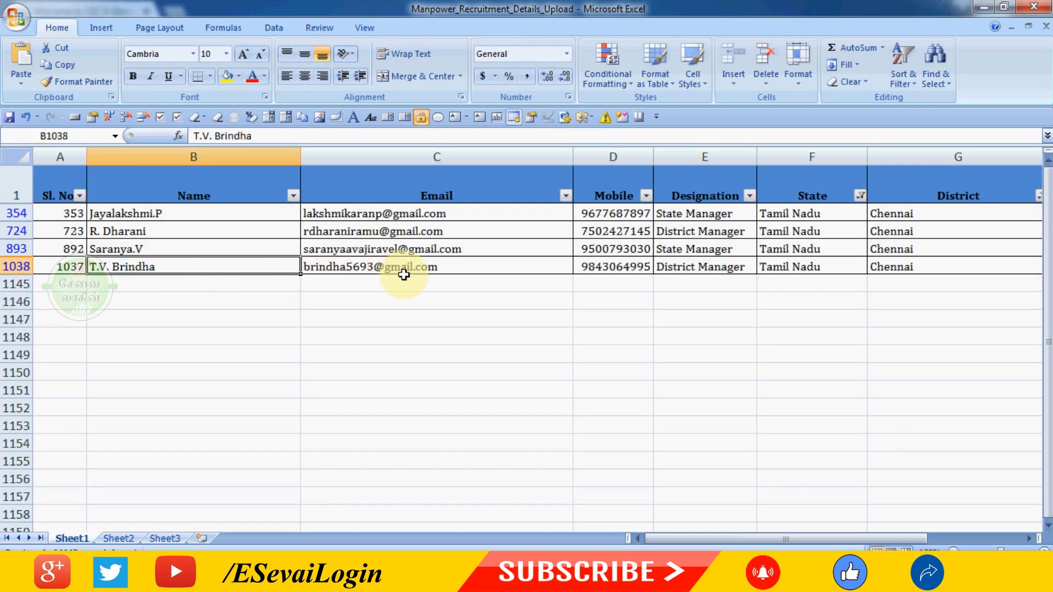
{"action": "left_click_drag", "start_coordinate": [193, 265], "coordinate": [612, 265]}
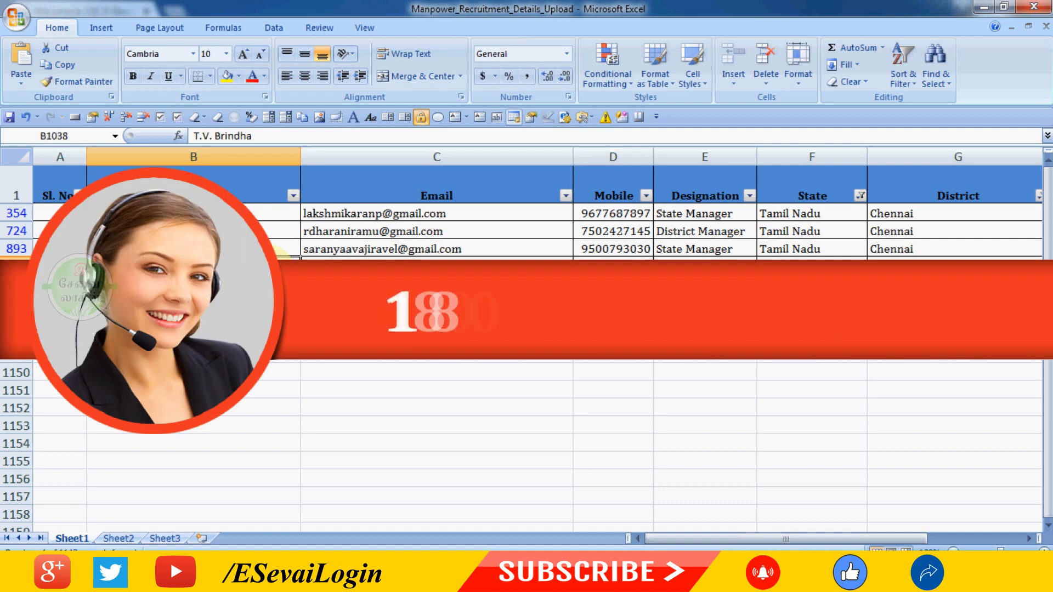
{"action": "left_click", "coordinate": [612, 158]}
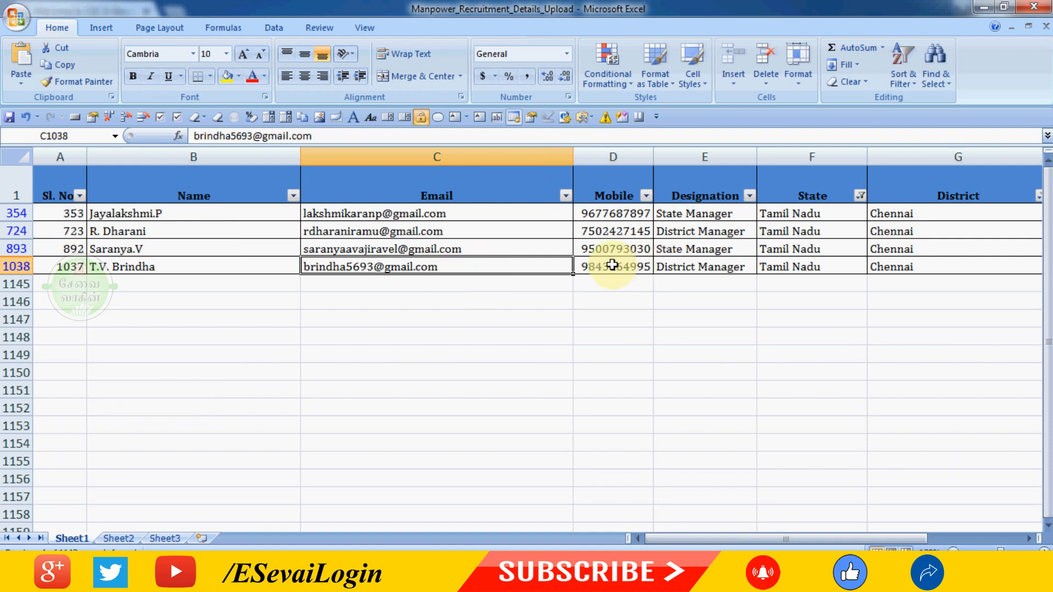
{"action": "left_click", "coordinate": [612, 266]}
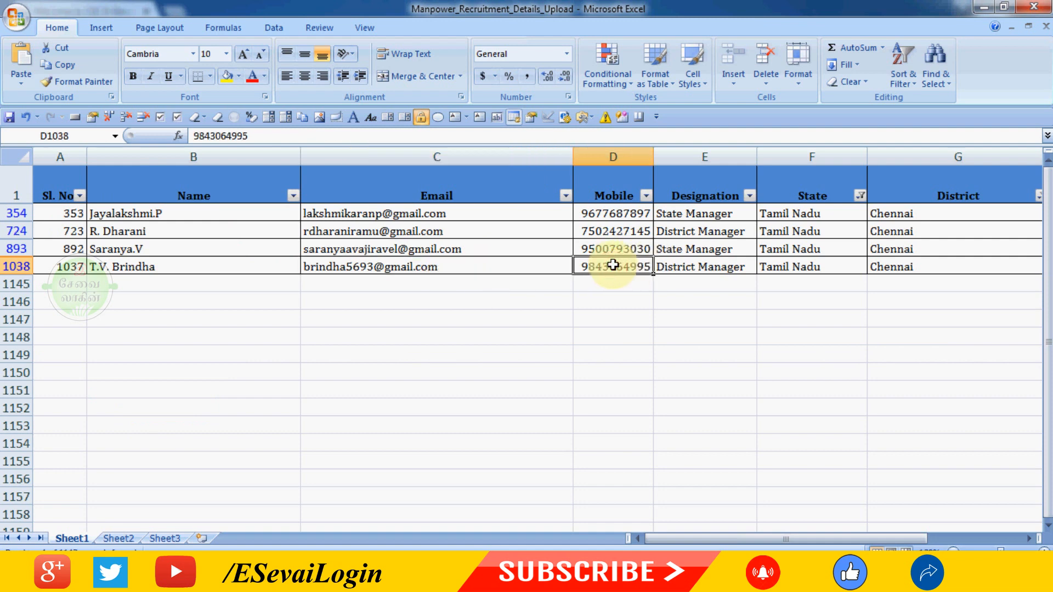